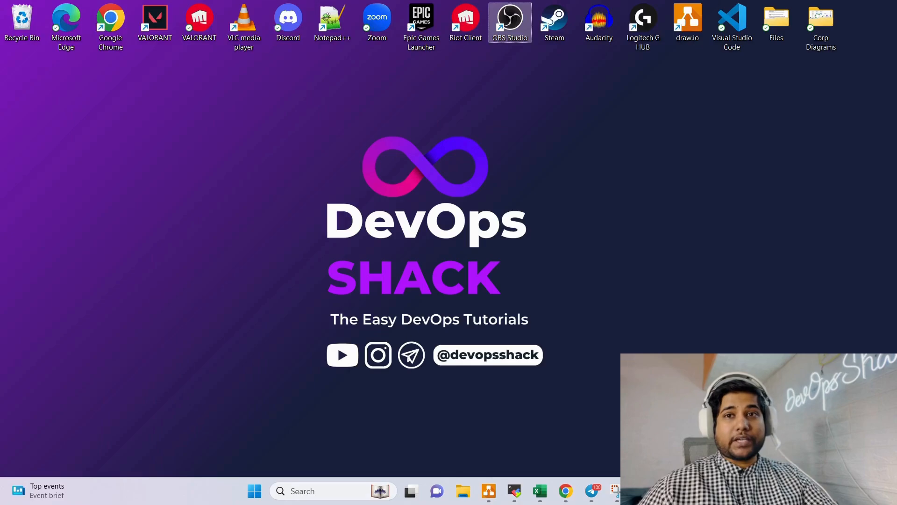
Open the DevOps Shack YouTube channel's Videos page in Chrome.
{"action": "left_click", "coordinate": [565, 491]}
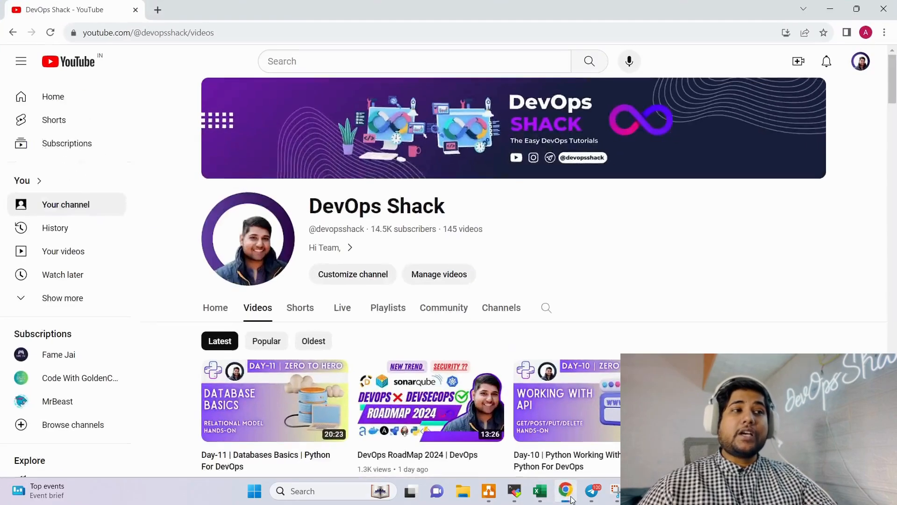
{"action": "mouse_move", "coordinate": [741, 270]}
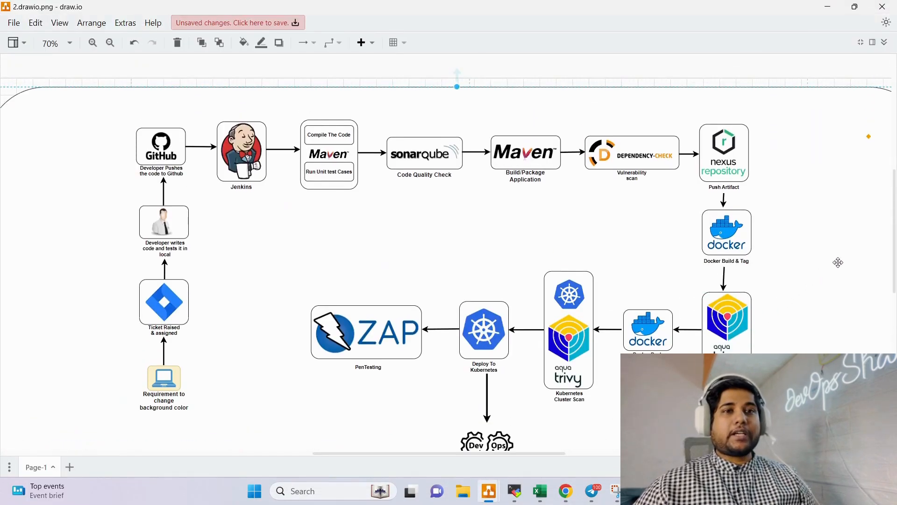
{"action": "left_click", "coordinate": [92, 42]}
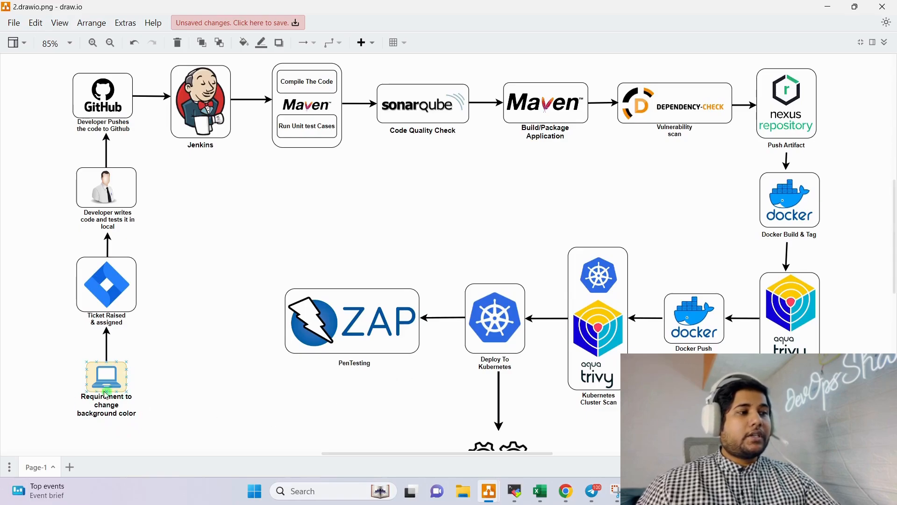
{"action": "left_click", "coordinate": [180, 400]}
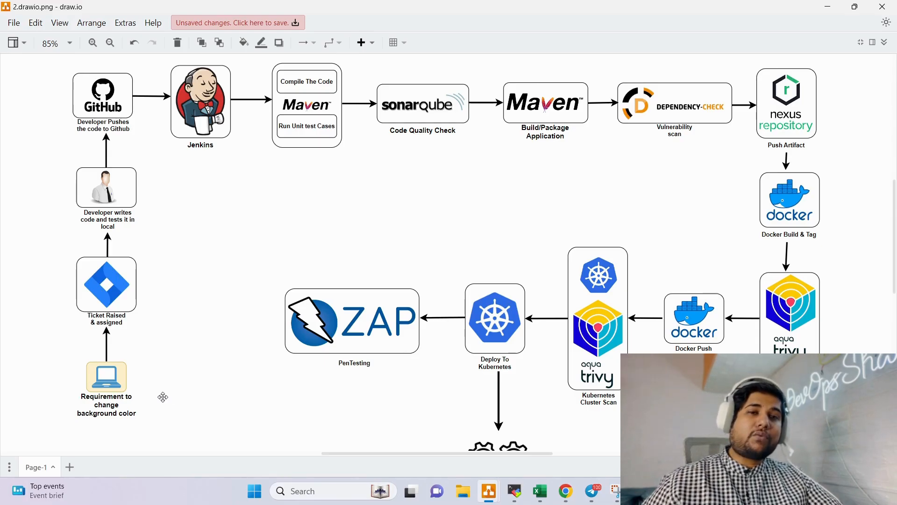
{"action": "mouse_move", "coordinate": [160, 201]}
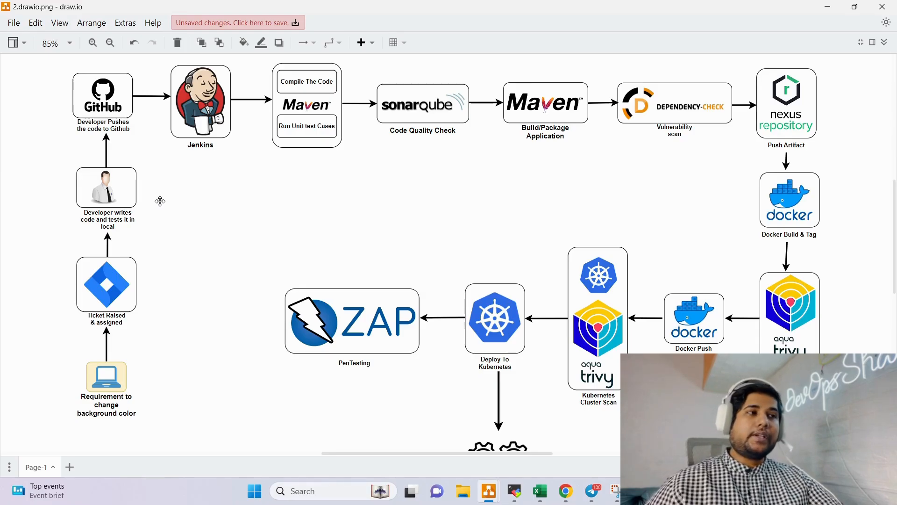
{"action": "mouse_move", "coordinate": [127, 151]}
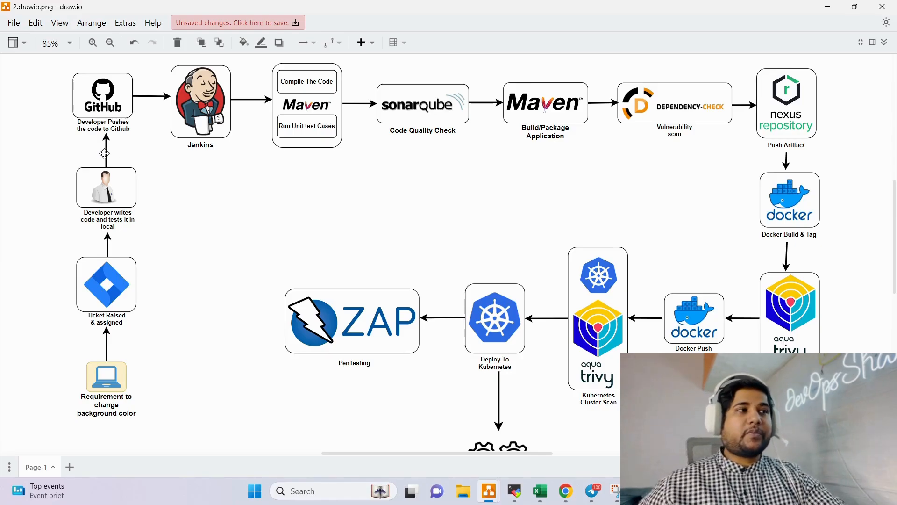
{"action": "mouse_move", "coordinate": [208, 193]}
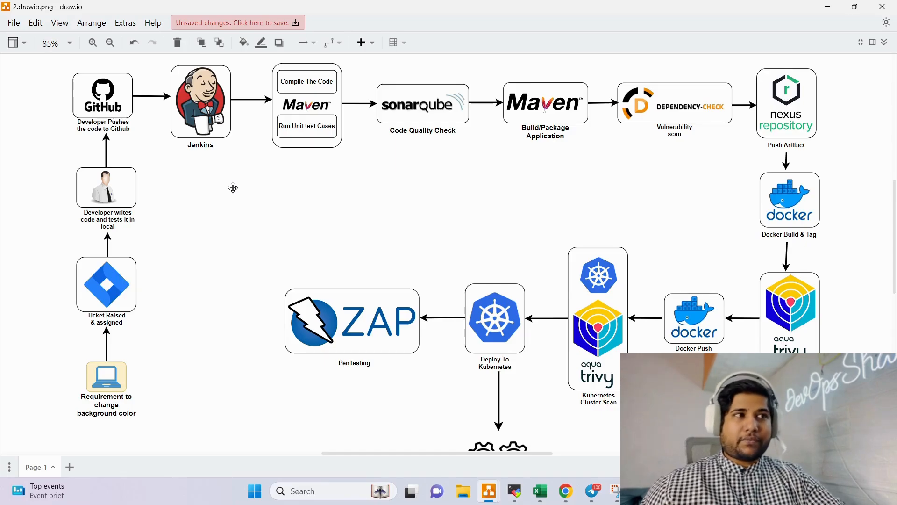
{"action": "mouse_move", "coordinate": [303, 172]}
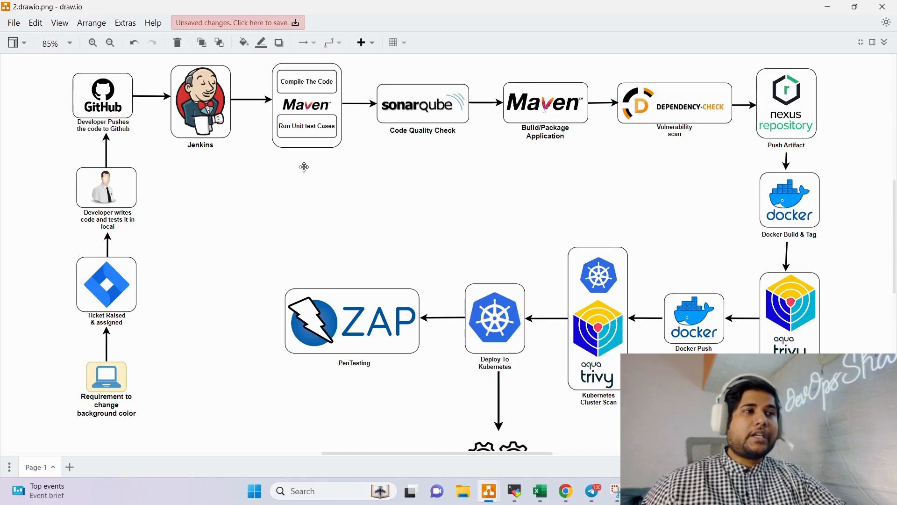
{"action": "left_click", "coordinate": [307, 104]}
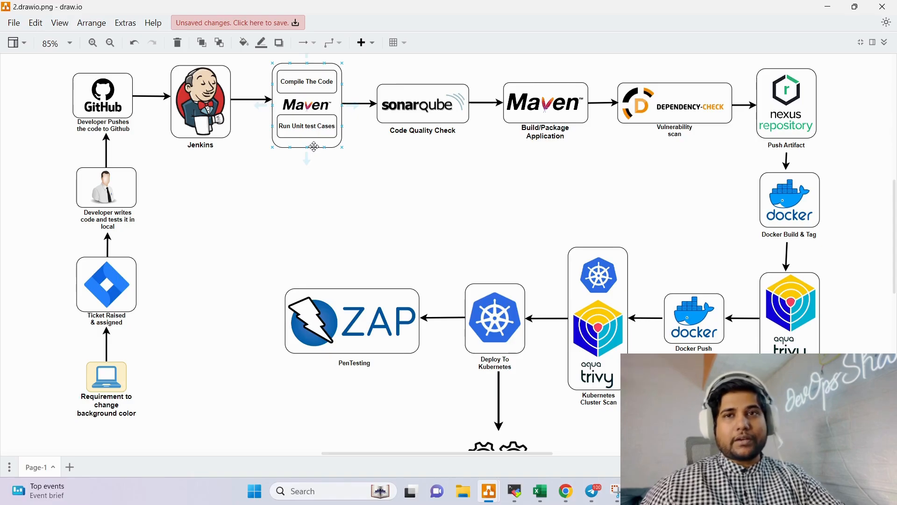
{"action": "left_click", "coordinate": [395, 154]}
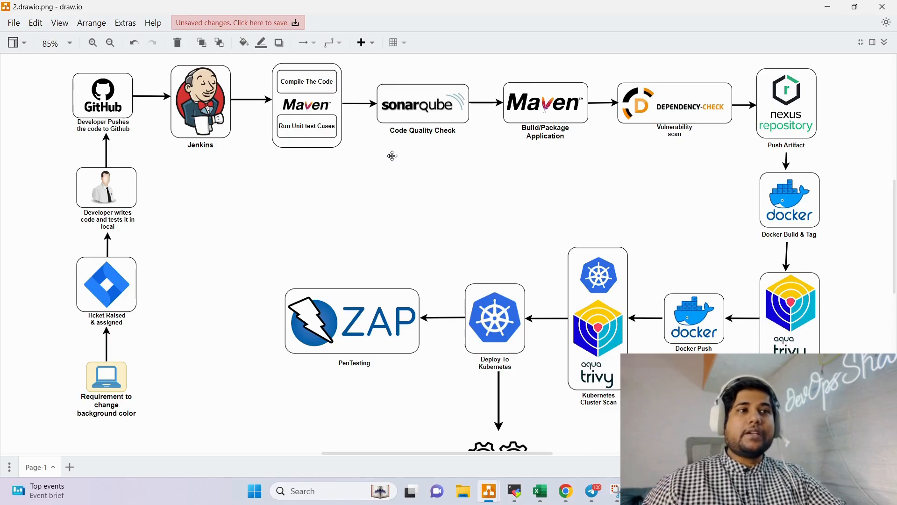
{"action": "left_click", "coordinate": [545, 102]}
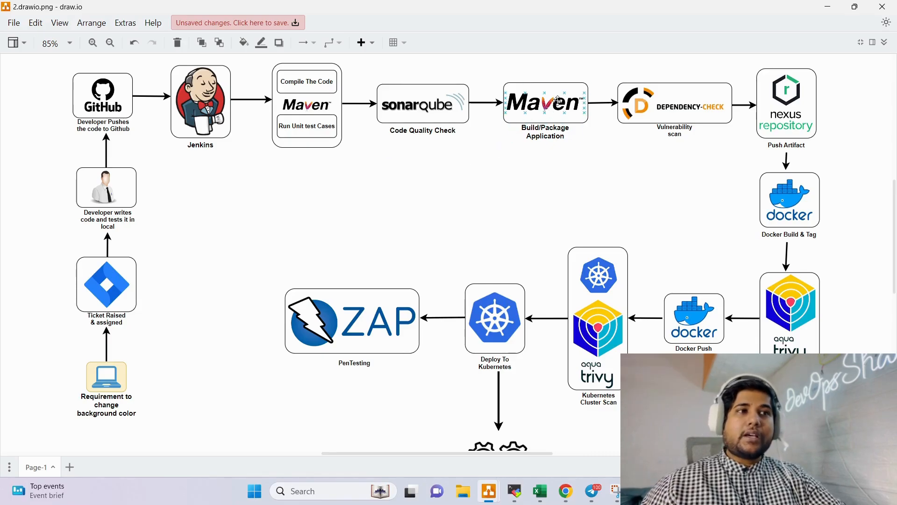
{"action": "left_click", "coordinate": [569, 163]}
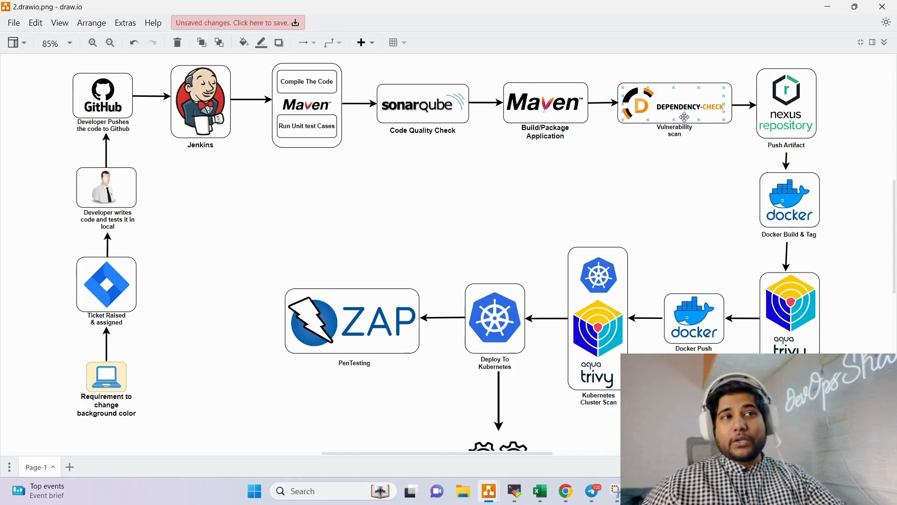
{"action": "left_click", "coordinate": [673, 104]}
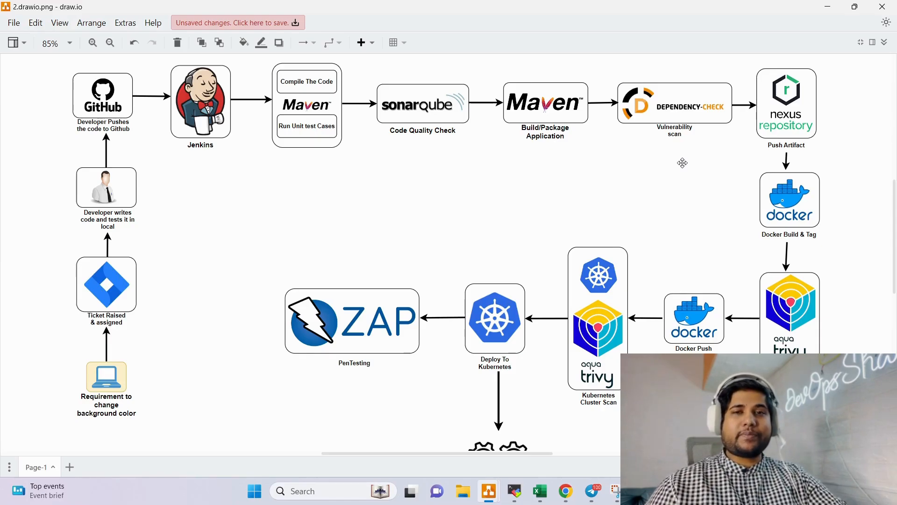
{"action": "left_click", "coordinate": [789, 200]}
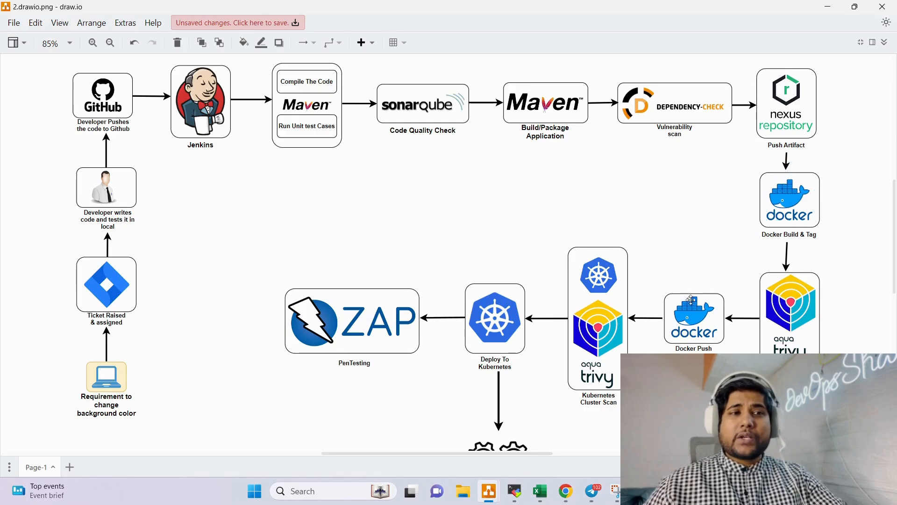
{"action": "left_click", "coordinate": [693, 317]}
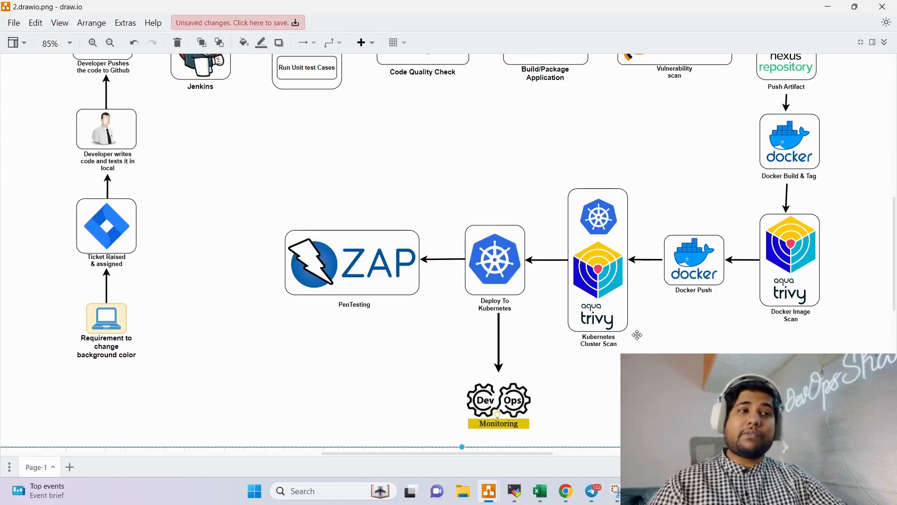
{"action": "mouse_move", "coordinate": [627, 317]}
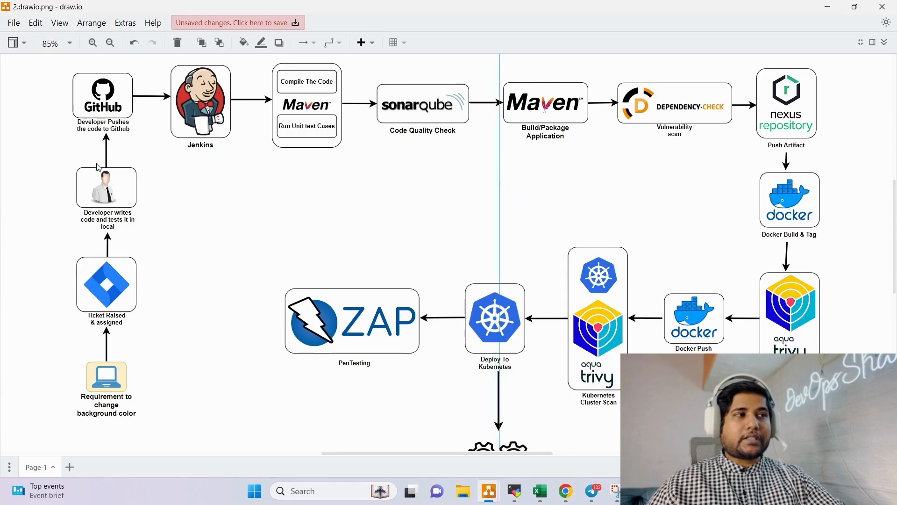
{"action": "mouse_move", "coordinate": [154, 223]}
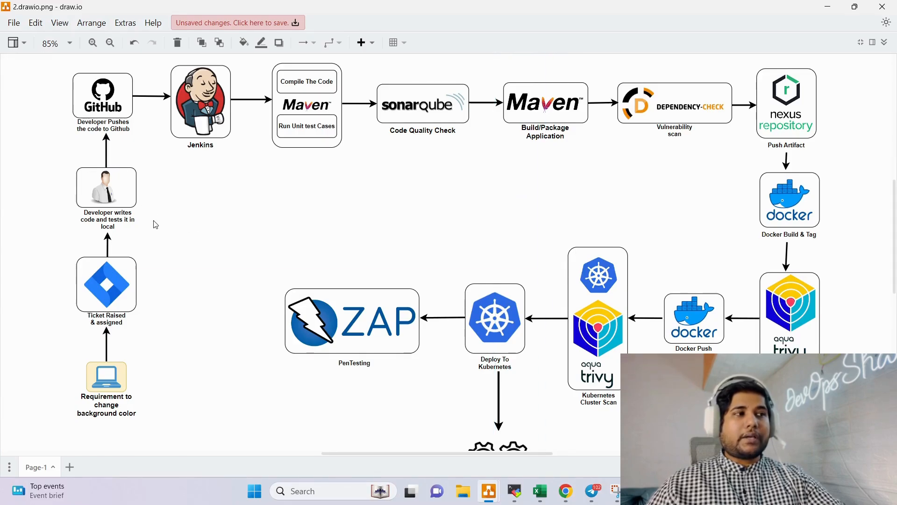